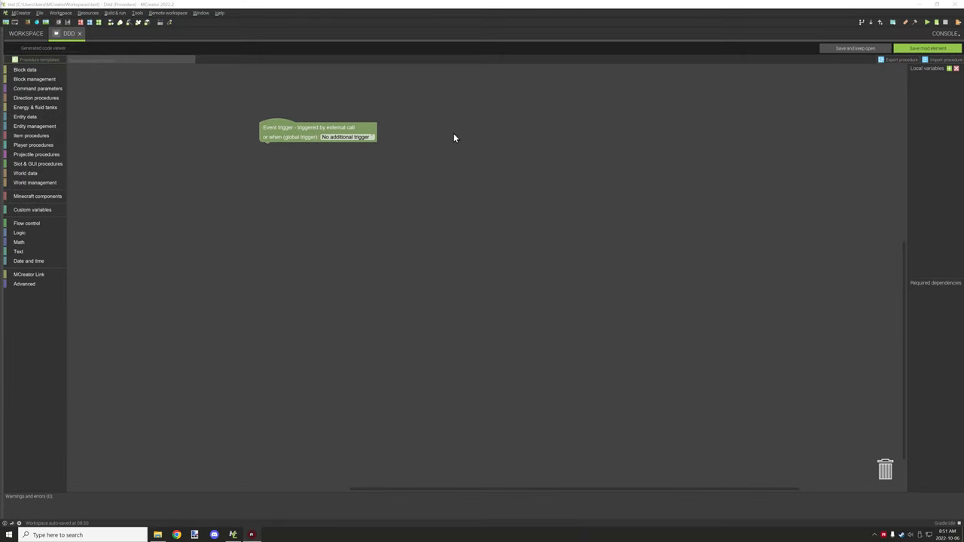
pyautogui.moveTo(446, 138)
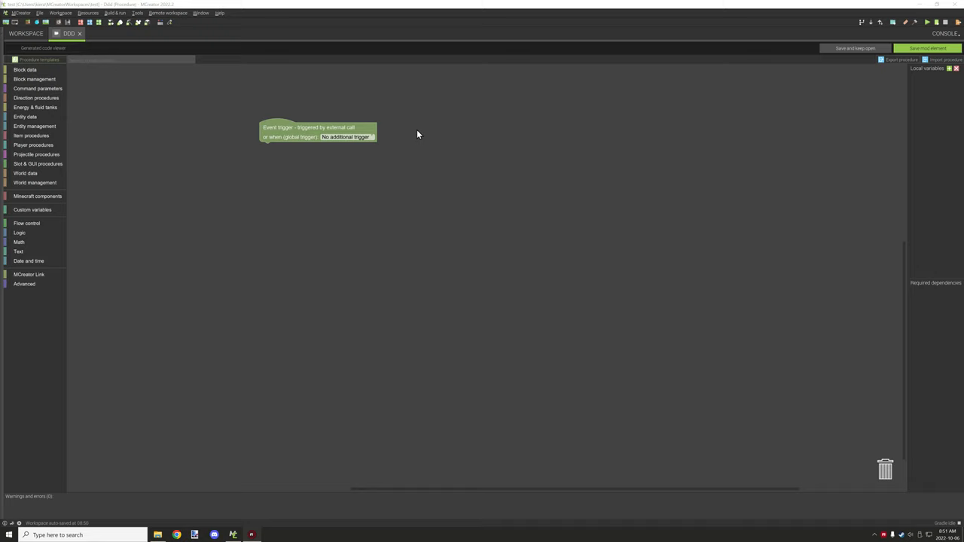
pyautogui.moveTo(392, 135)
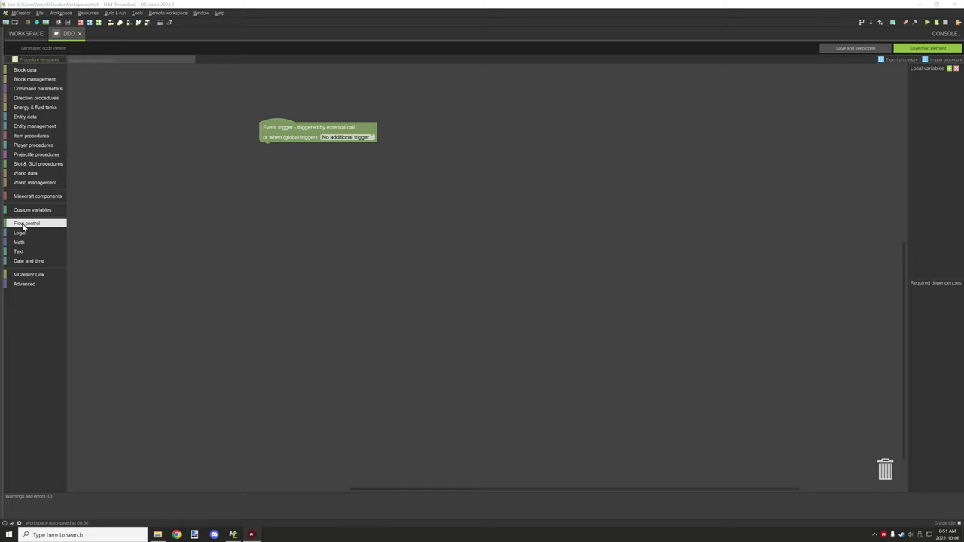
pyautogui.moveTo(36, 232)
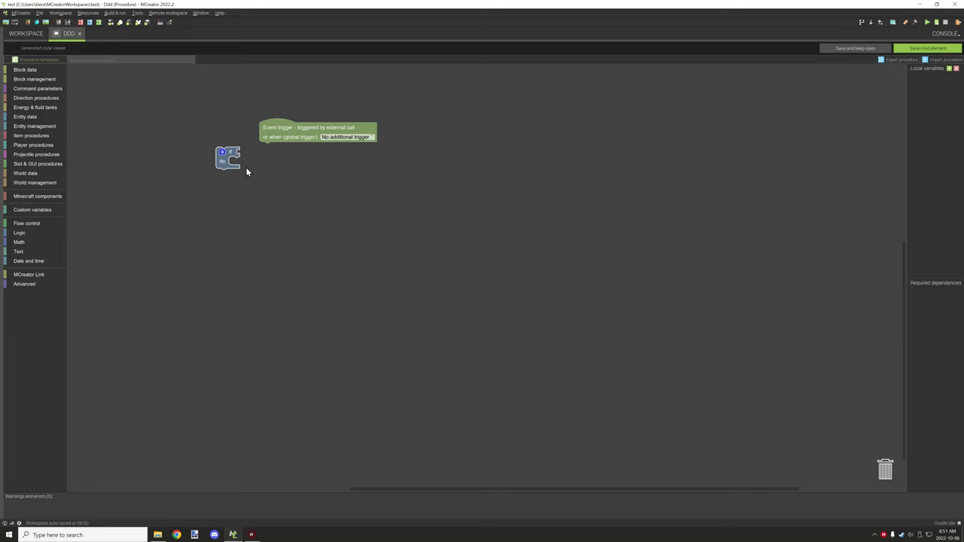
# Step: Drop an if block from Flow control beneath the event trigger
pyautogui.moveTo(228, 157); pyautogui.dragTo(268, 148)
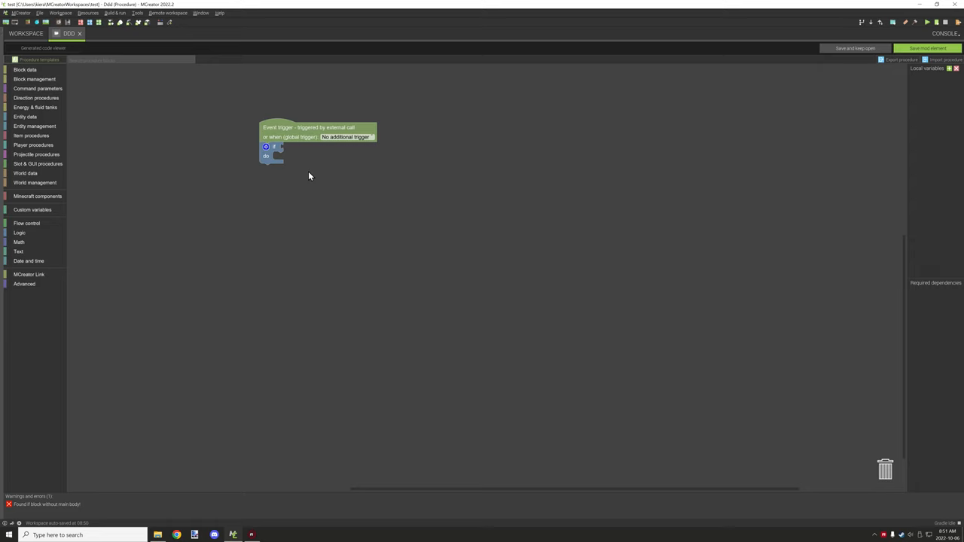
pyautogui.moveTo(216, 151)
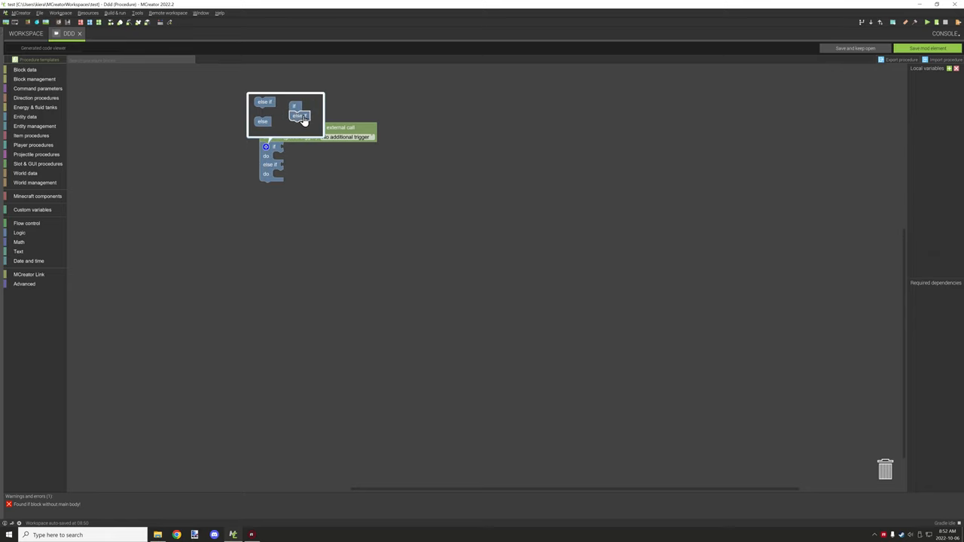
pyautogui.moveTo(268, 142)
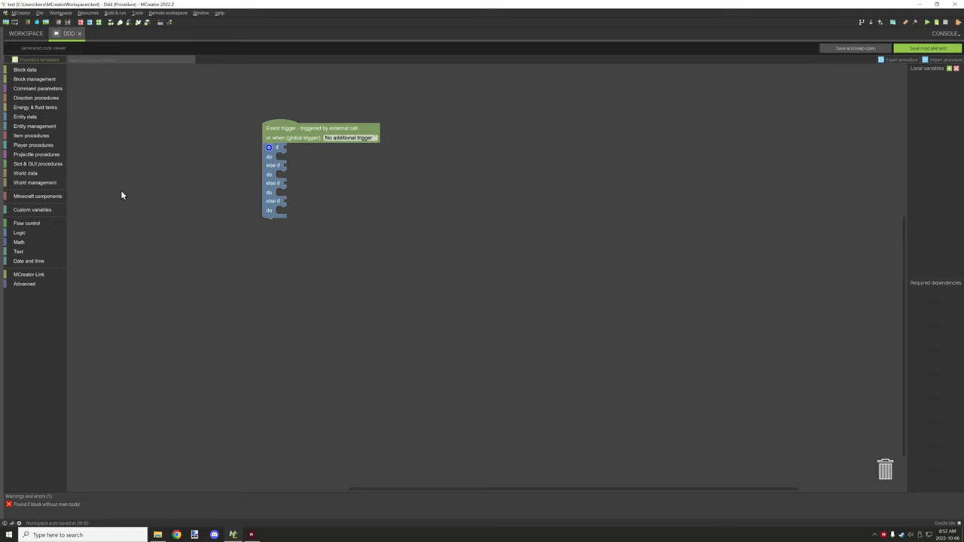
pyautogui.moveTo(236, 218)
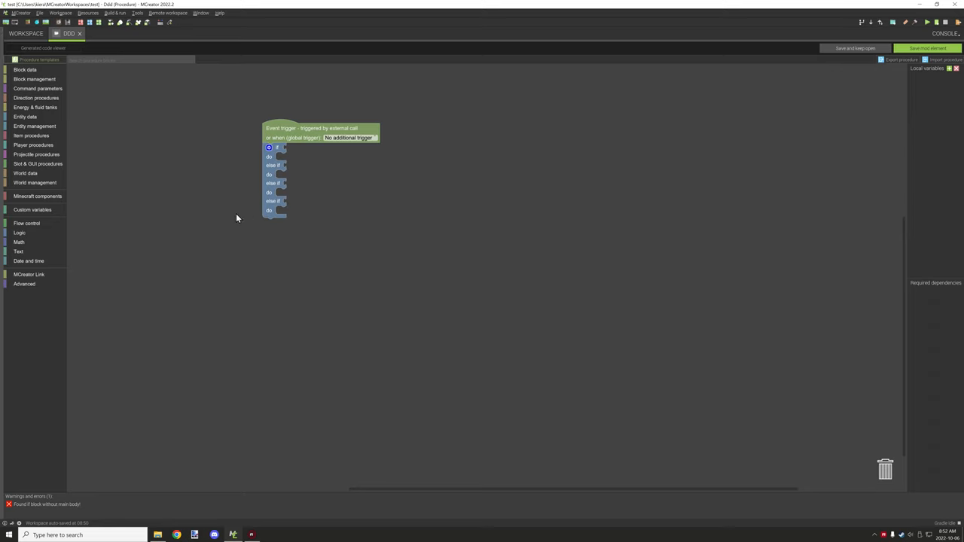
pyautogui.moveTo(116, 142)
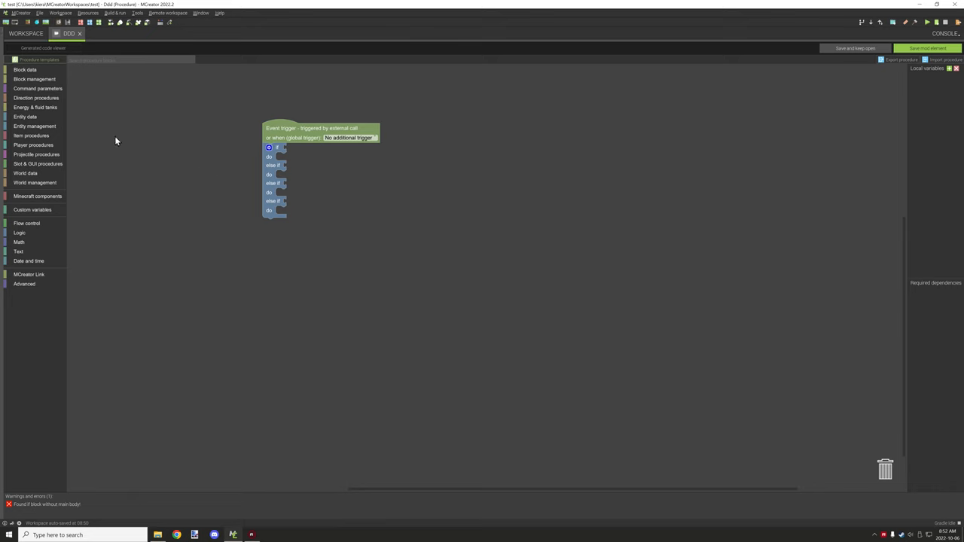
pyautogui.moveTo(25, 173)
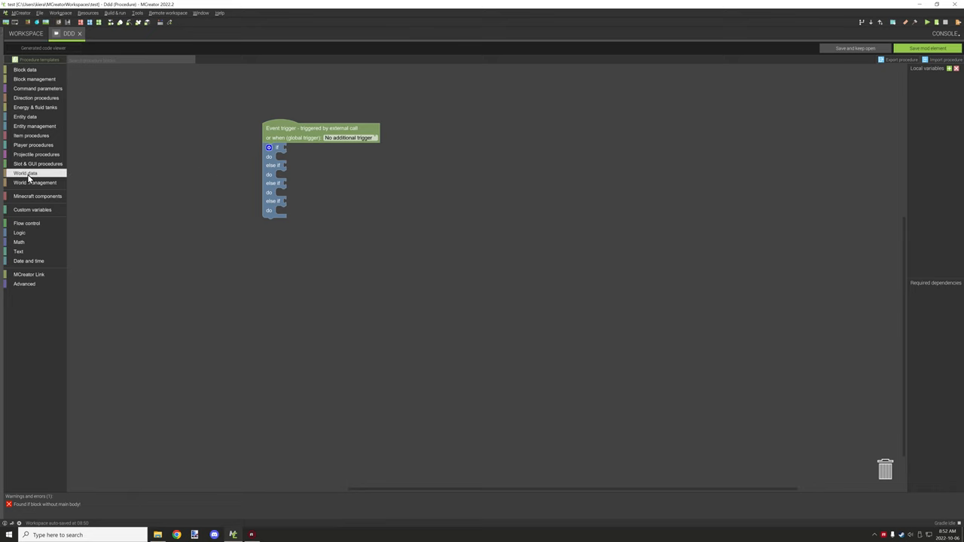
# Step: Bring an 'is raining in the provided world' block from World data onto the canvas
pyautogui.click(24, 173)
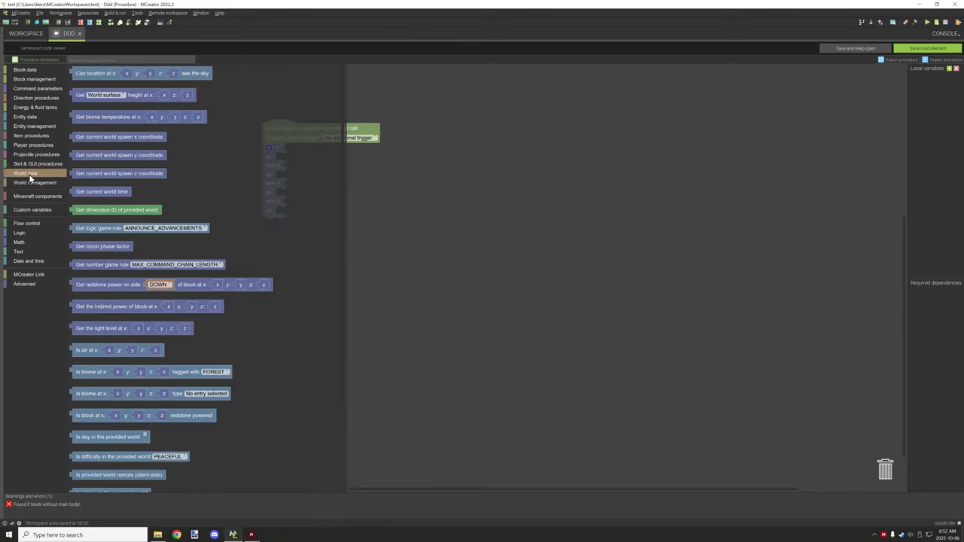
pyautogui.scroll(-3)
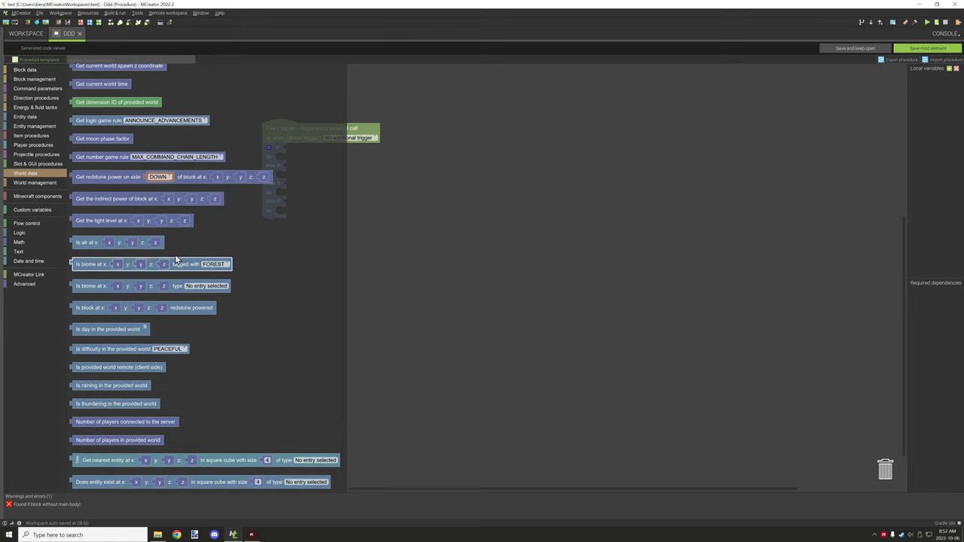
pyautogui.moveTo(83, 390)
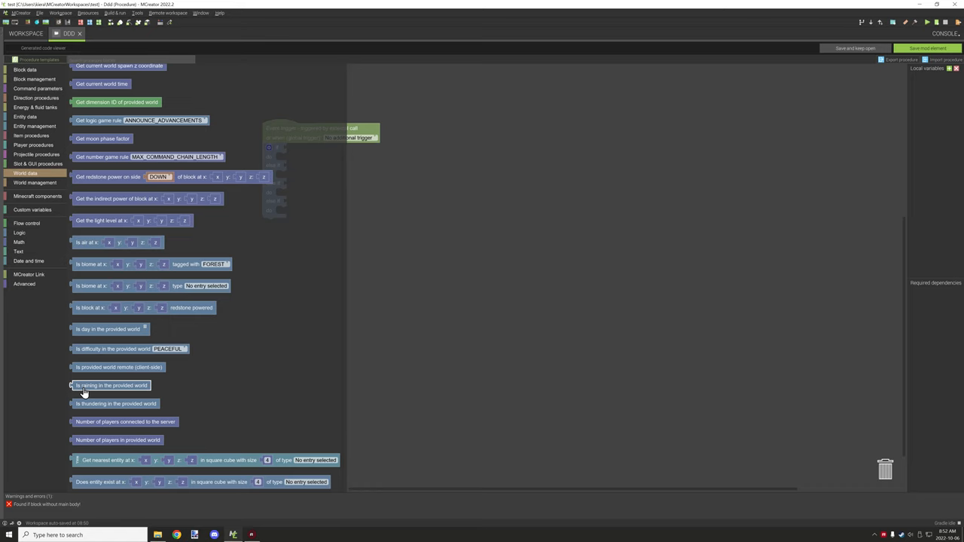
pyautogui.moveTo(111, 386); pyautogui.dragTo(320, 292)
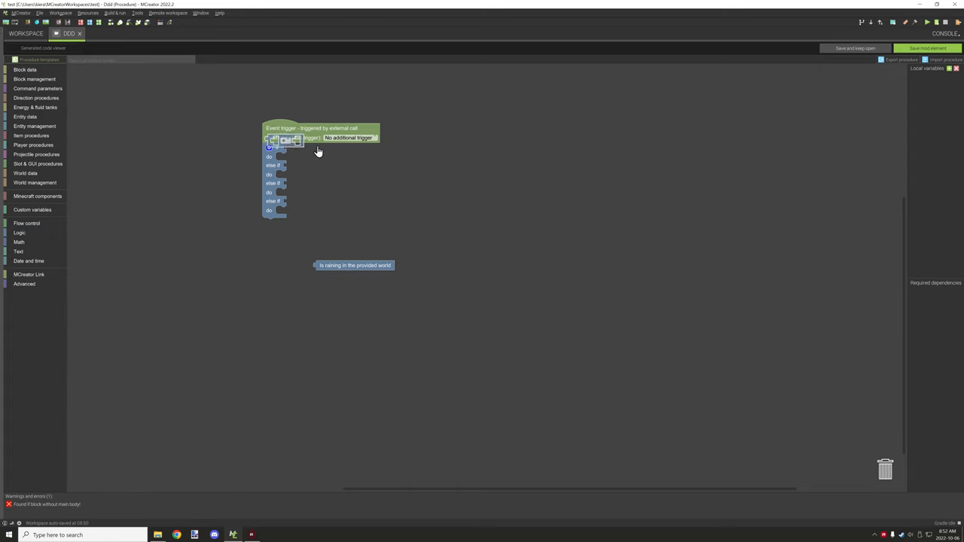
# Step: Make the if condition an AND logic block
pyautogui.click(292, 149)
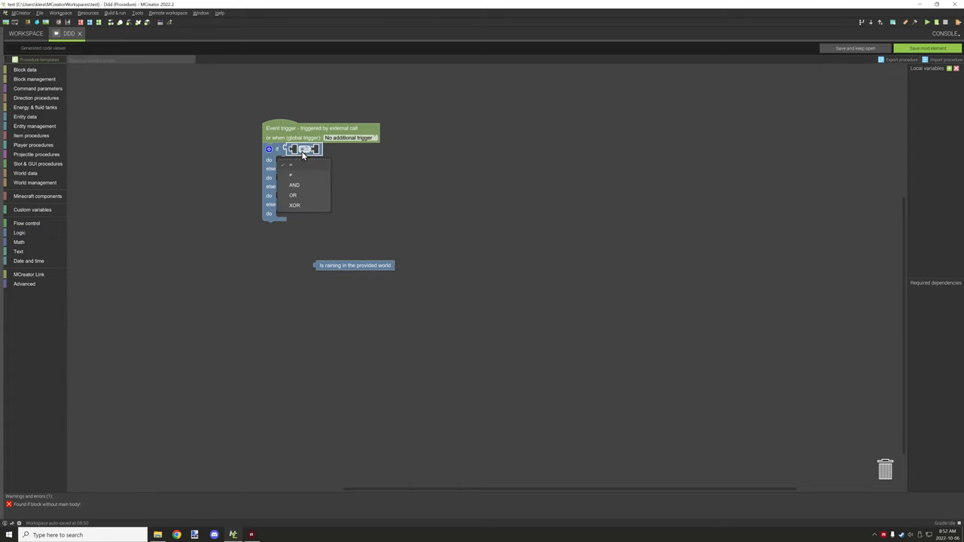
pyautogui.click(18, 232)
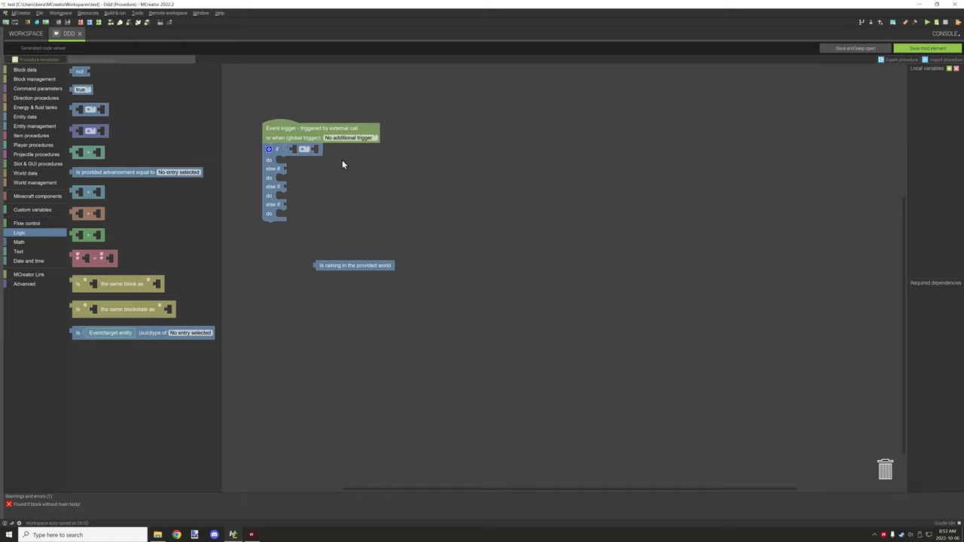
pyautogui.click(304, 149)
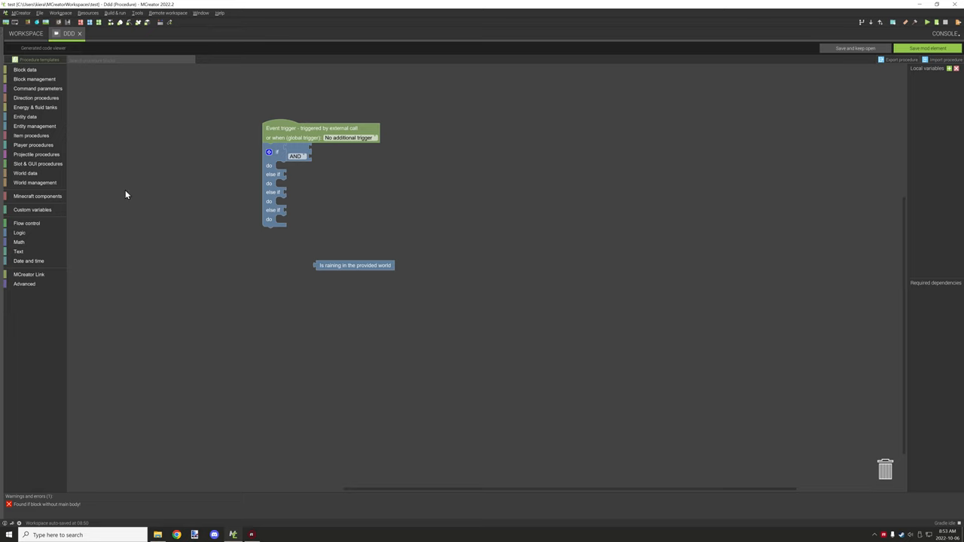
# Step: Plug 'is raining' and 'is thundering' into the AND's two inputs
pyautogui.moveTo(356, 265); pyautogui.dragTo(353, 151)
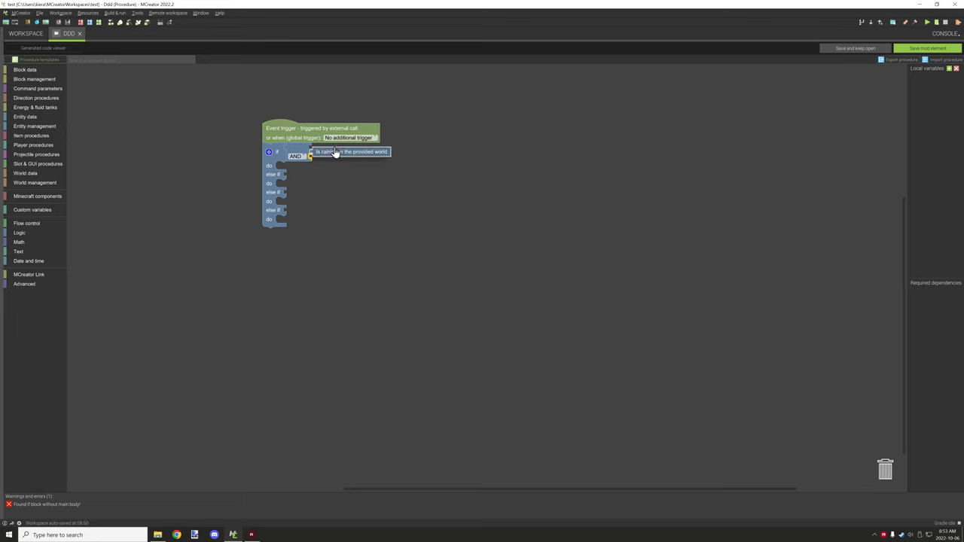
pyautogui.moveTo(30, 135)
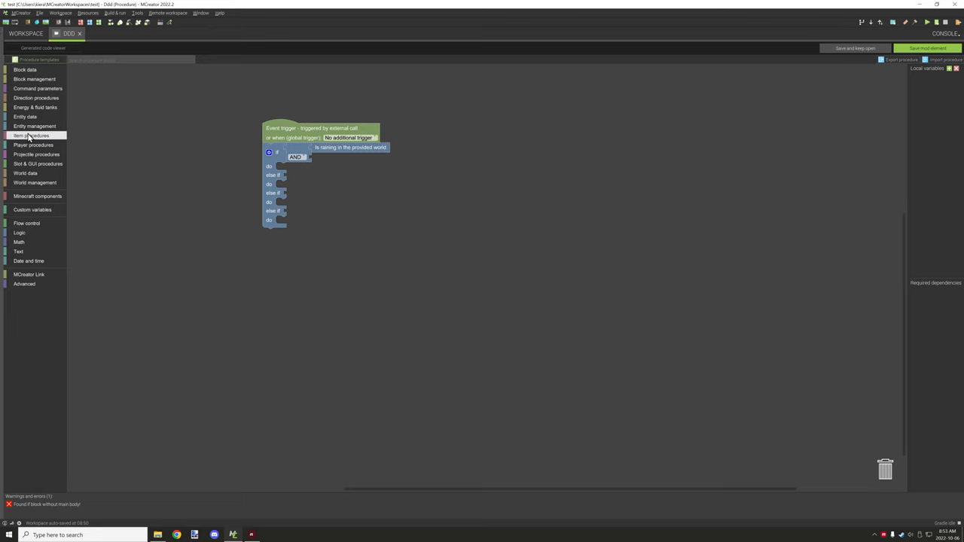
pyautogui.click(26, 173)
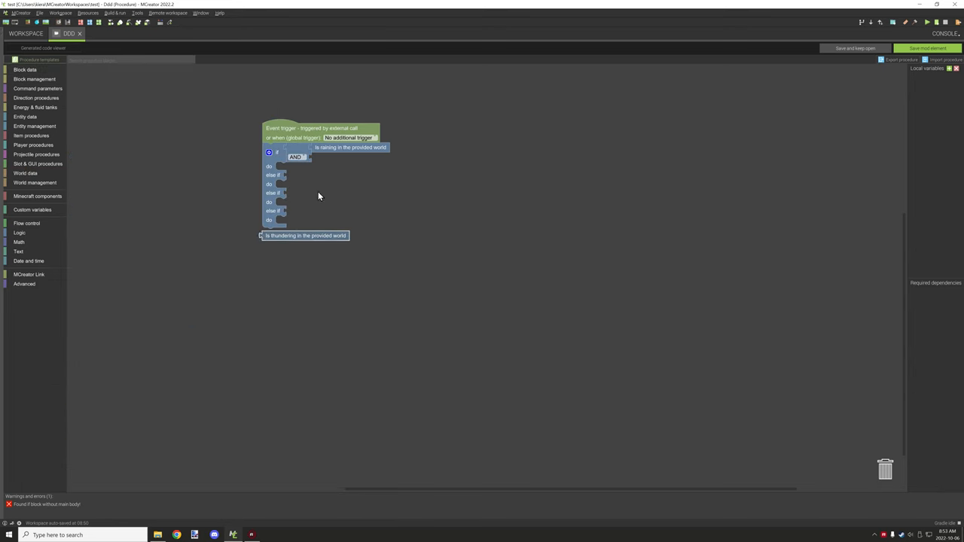
pyautogui.moveTo(305, 235); pyautogui.dragTo(354, 157)
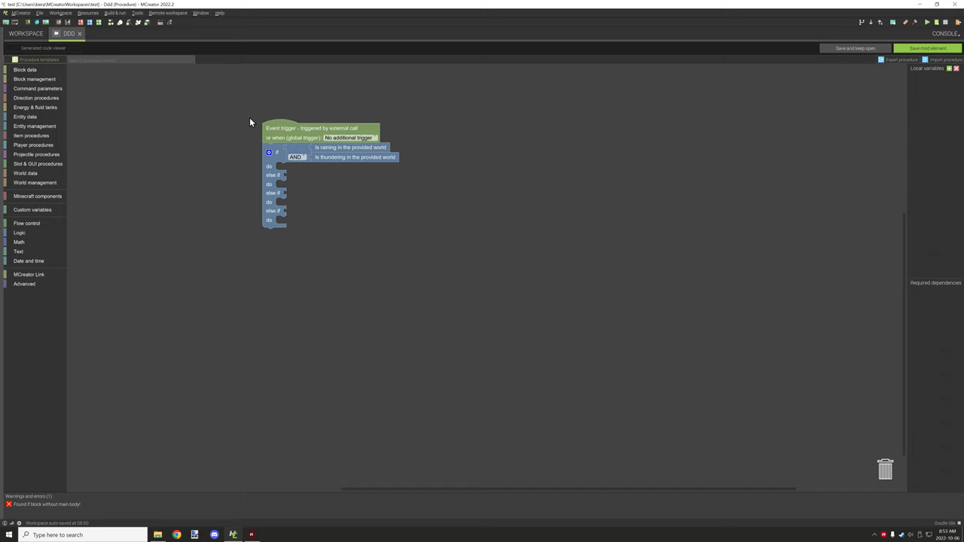
pyautogui.moveTo(305, 151)
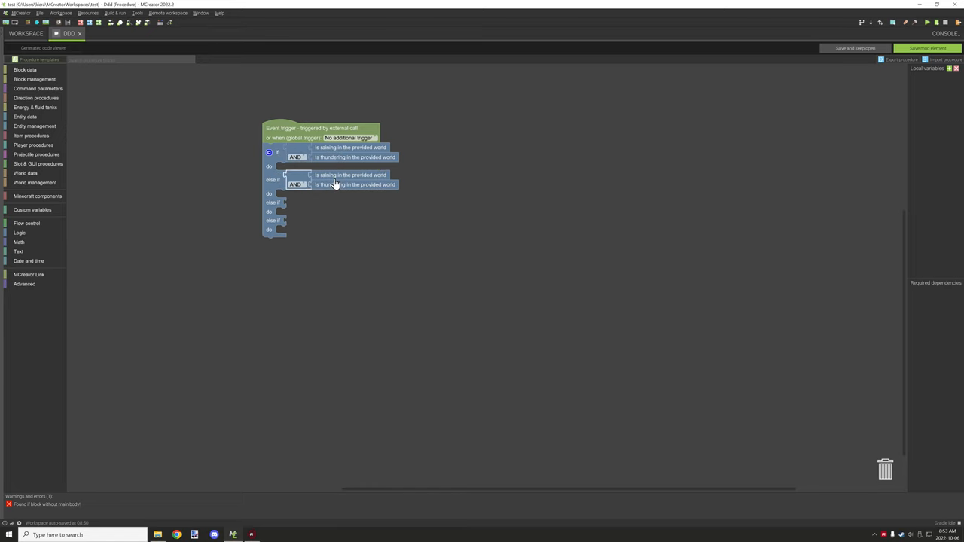
pyautogui.moveTo(33, 210)
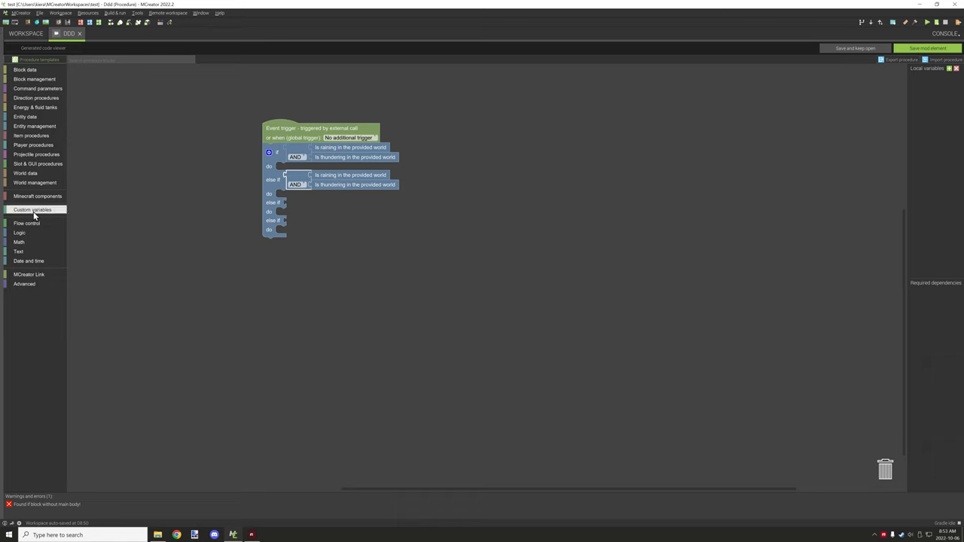
# Step: Negate the thundering test in the first else-if's AND with a NOT block
pyautogui.click(27, 223)
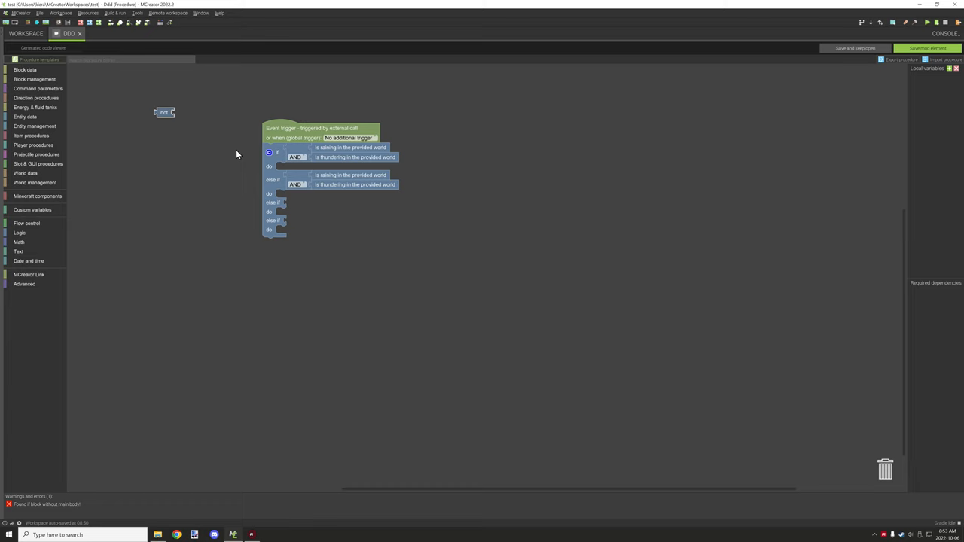
pyautogui.moveTo(163, 112); pyautogui.dragTo(334, 184)
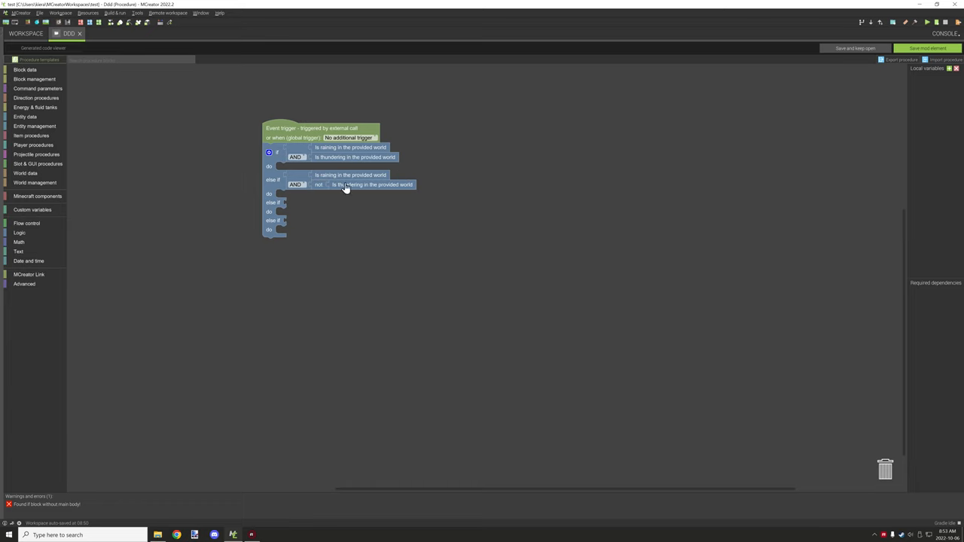
pyautogui.moveTo(299, 247)
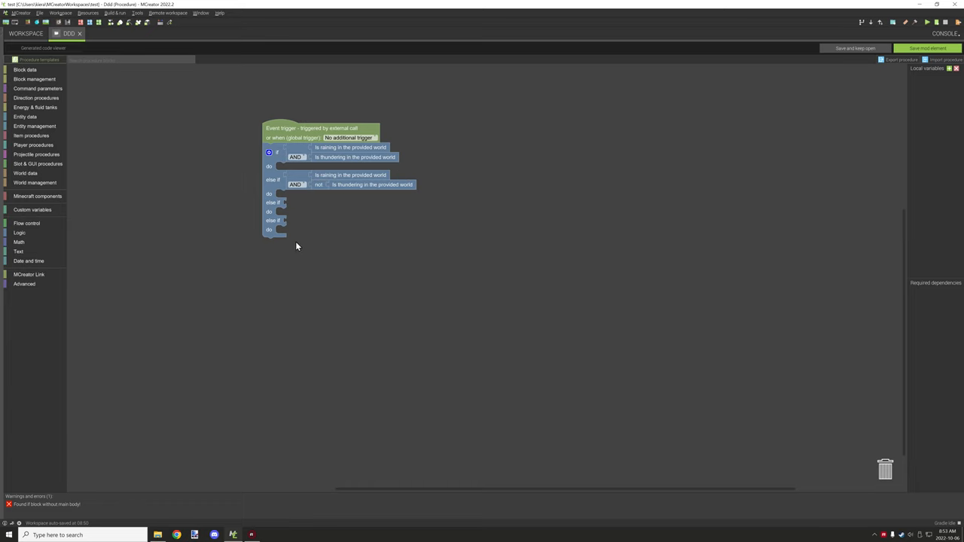
pyautogui.moveTo(314, 199)
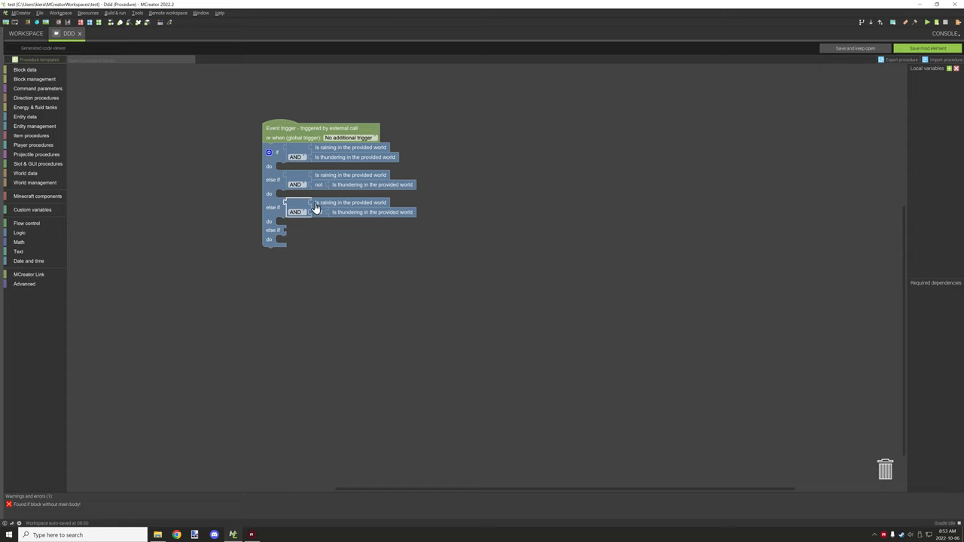
# Step: Apply a NOT block to 'is raining' in the second else-if's AND
pyautogui.click(18, 232)
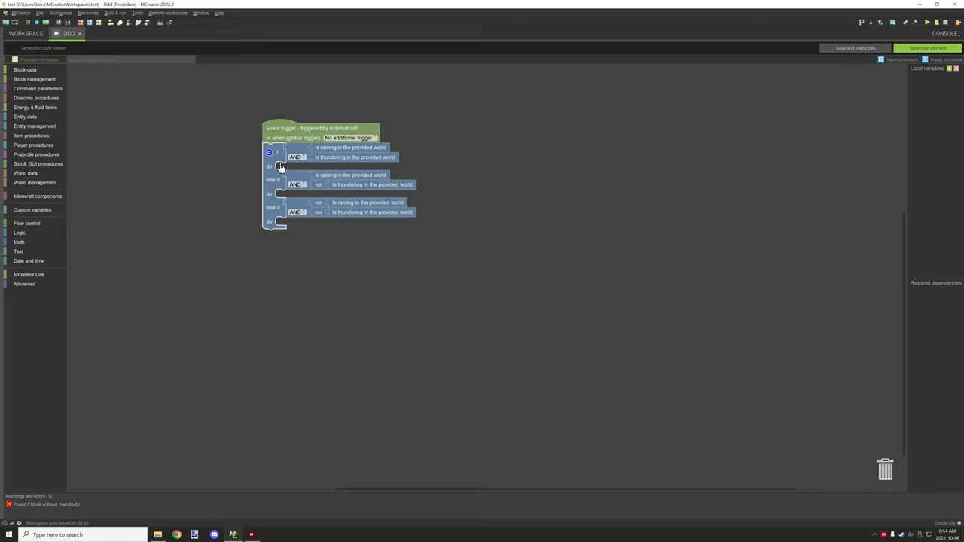
pyautogui.moveTo(274, 202)
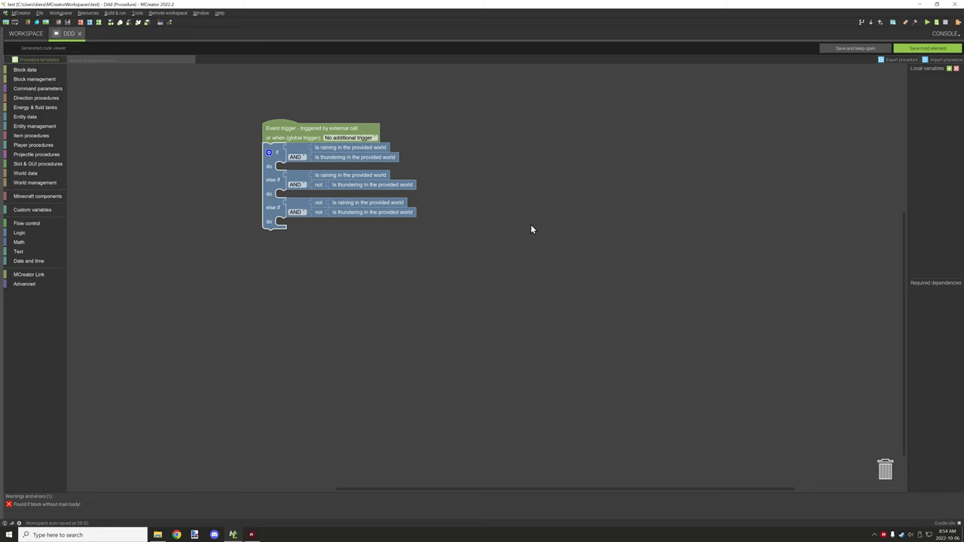
pyautogui.moveTo(277, 168)
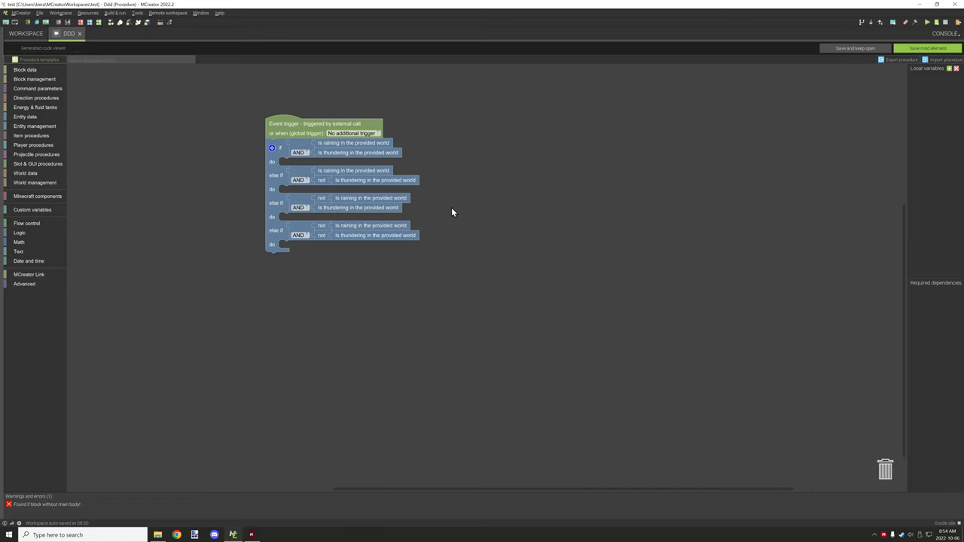
pyautogui.moveTo(310, 209)
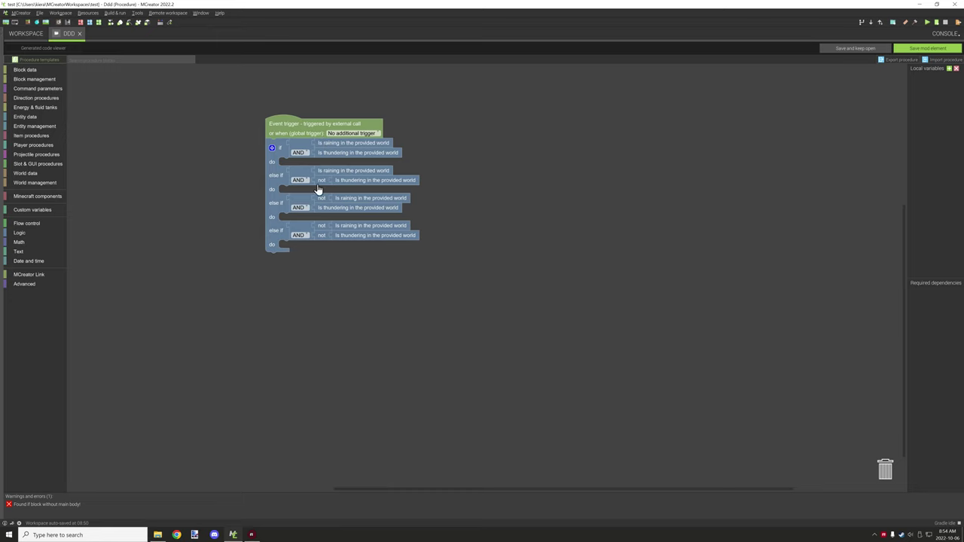
pyautogui.moveTo(443, 186)
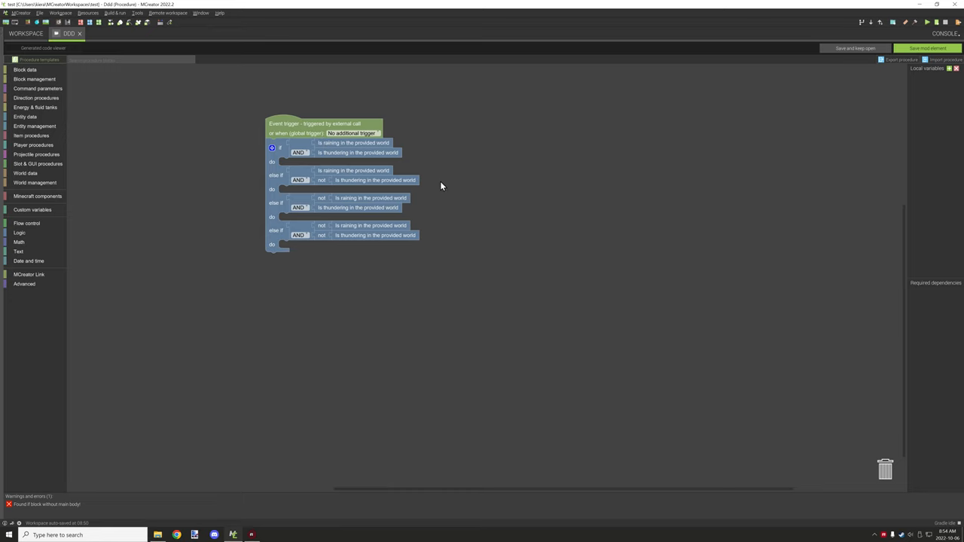
pyautogui.moveTo(443, 193)
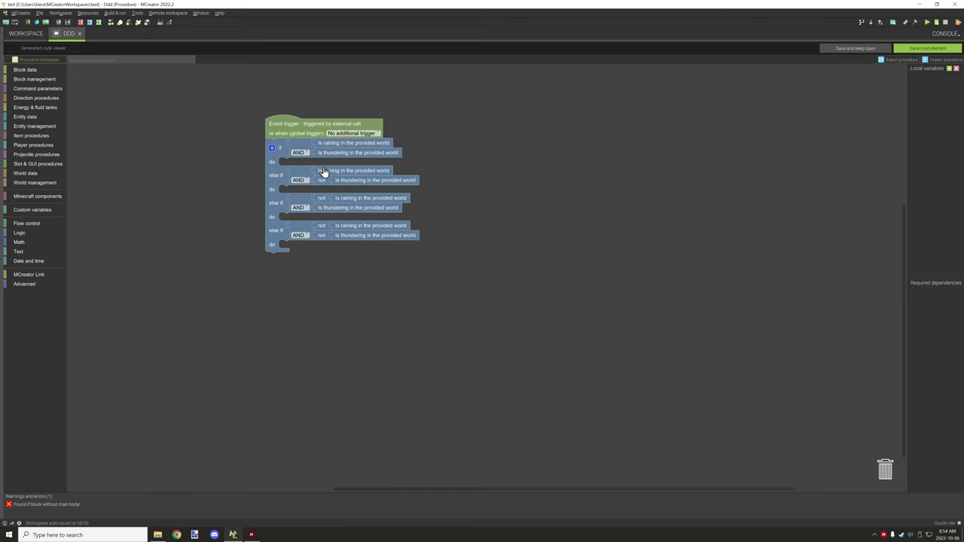
pyautogui.moveTo(385, 187)
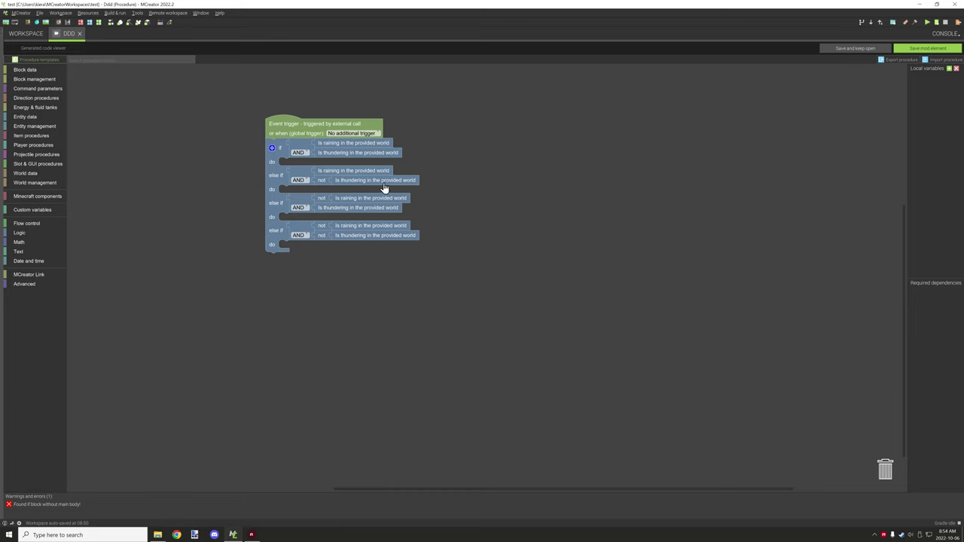
pyautogui.moveTo(309, 205)
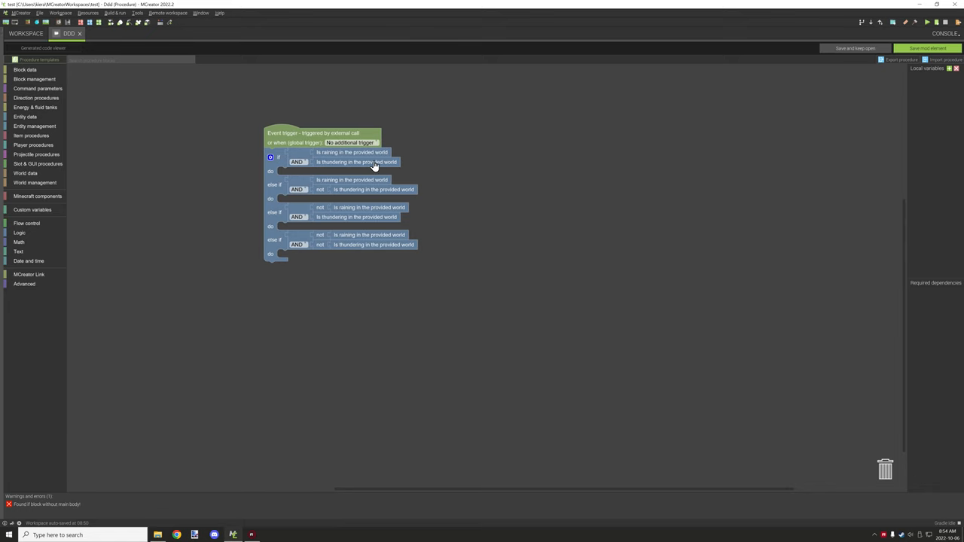
pyautogui.moveTo(371, 164)
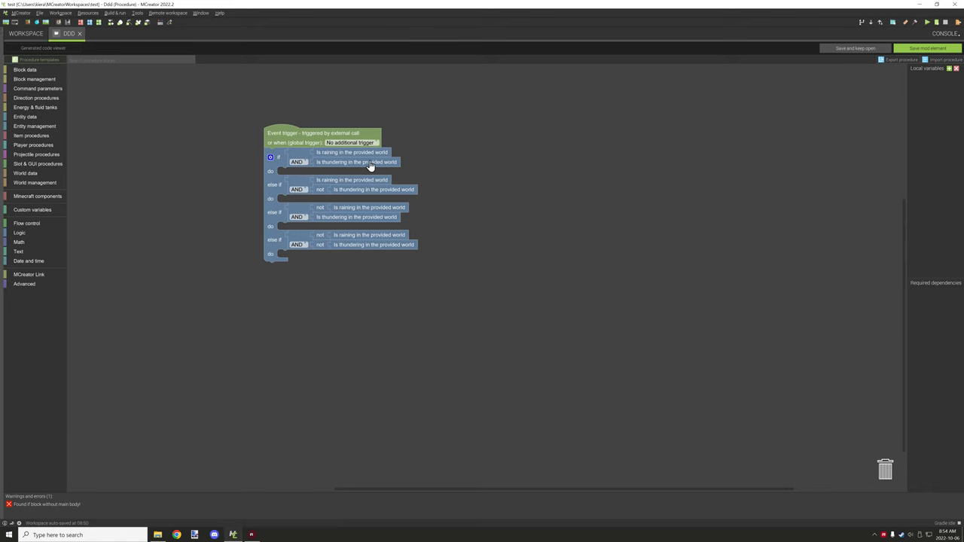
pyautogui.moveTo(356, 157)
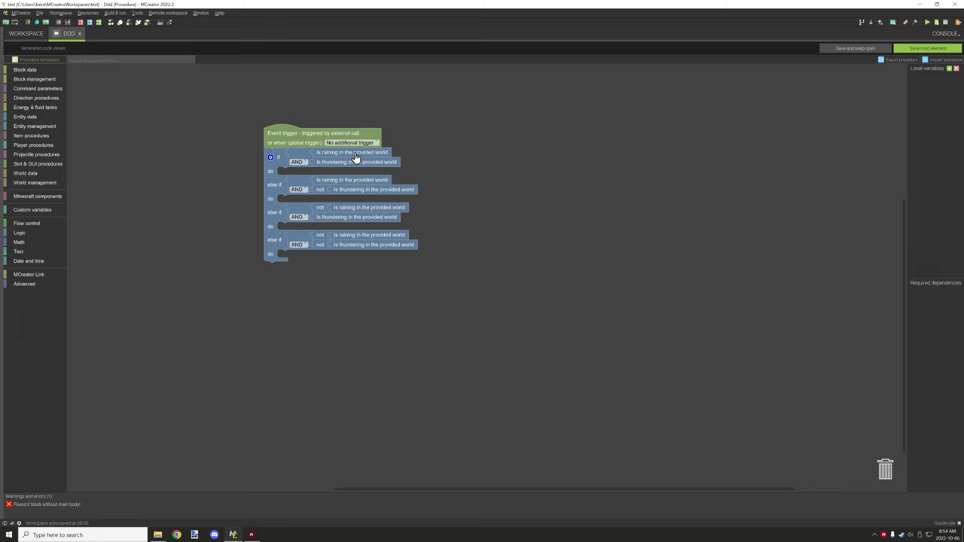
pyautogui.moveTo(340, 155)
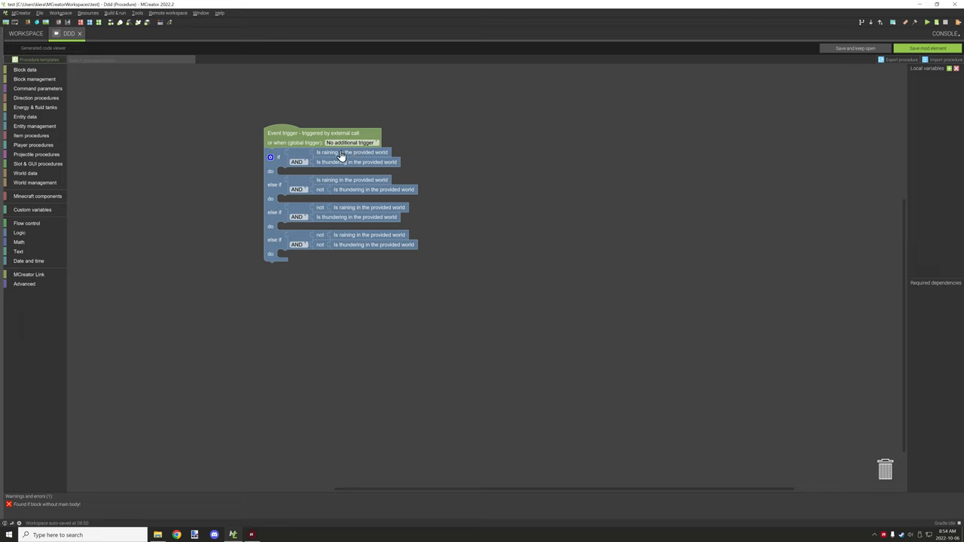
pyautogui.moveTo(350, 167)
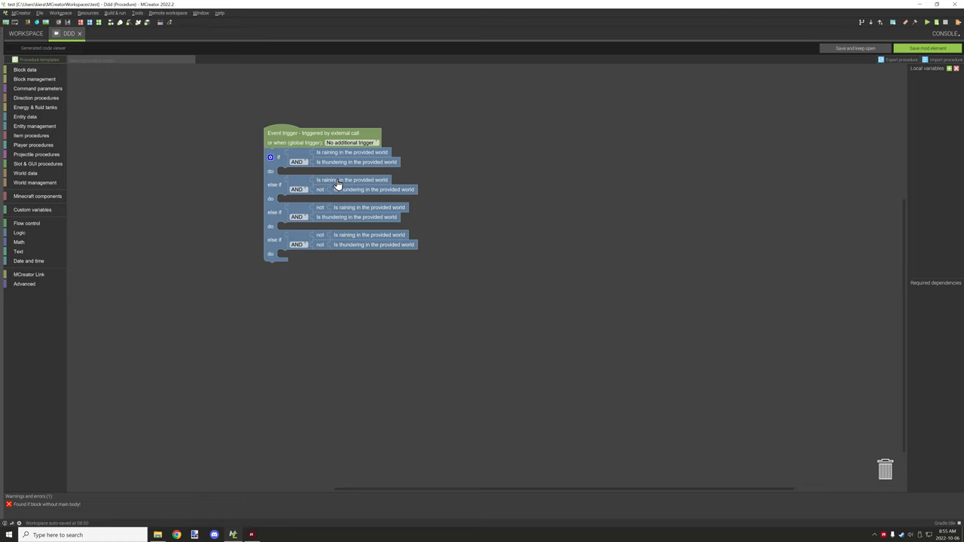
pyautogui.moveTo(350, 194)
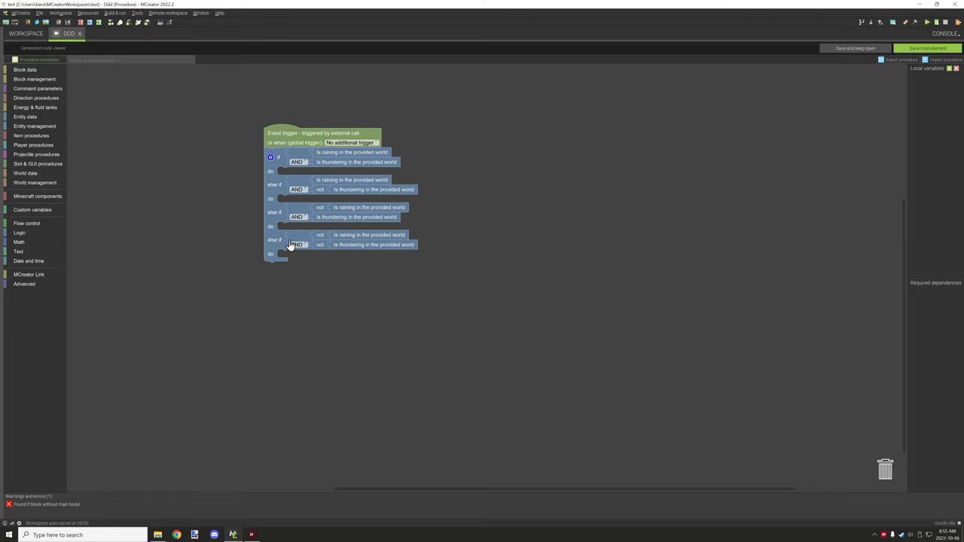
pyautogui.moveTo(322, 271)
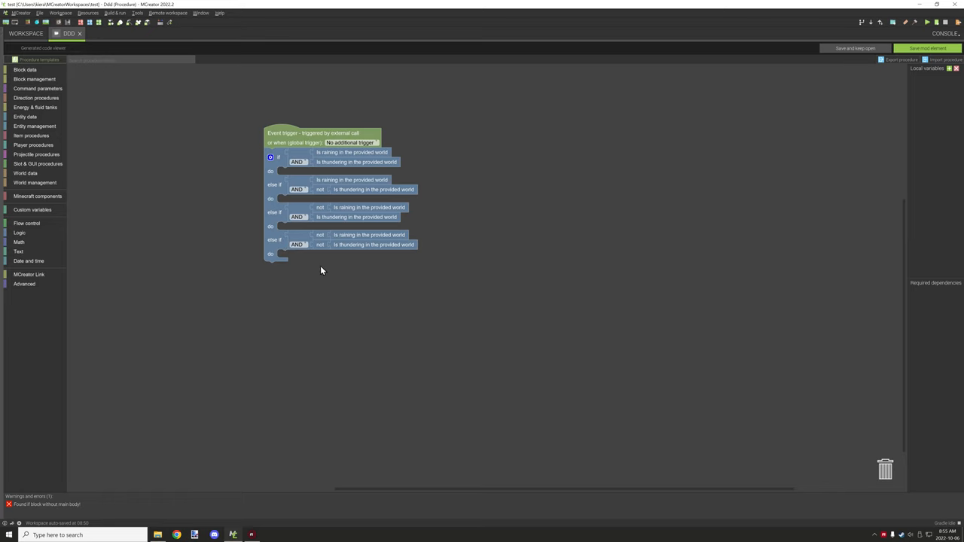
pyautogui.moveTo(334, 247)
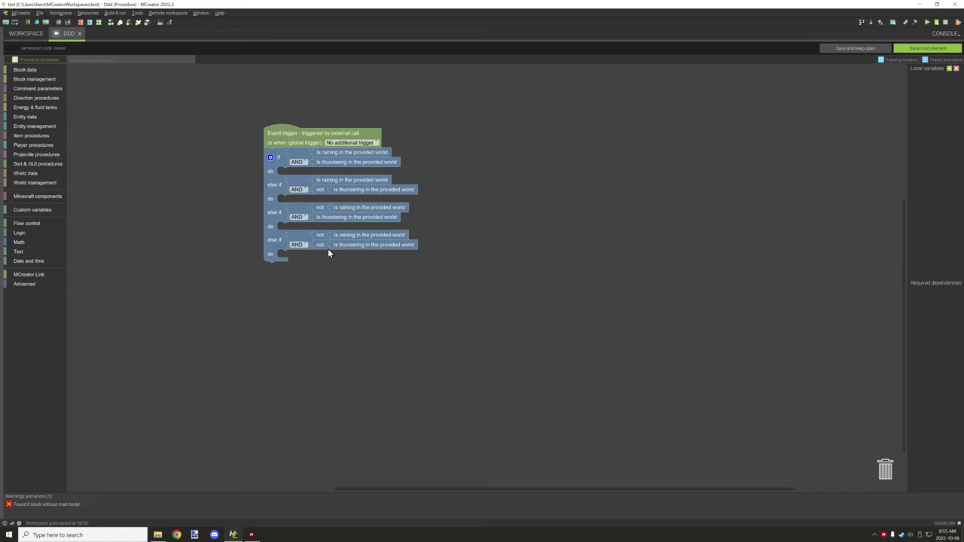
pyautogui.moveTo(351, 255)
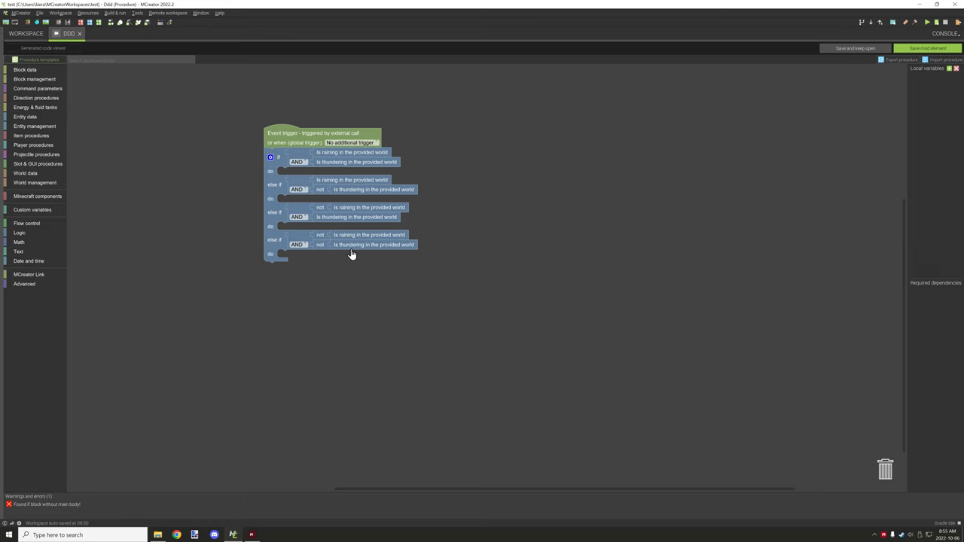
pyautogui.moveTo(341, 239)
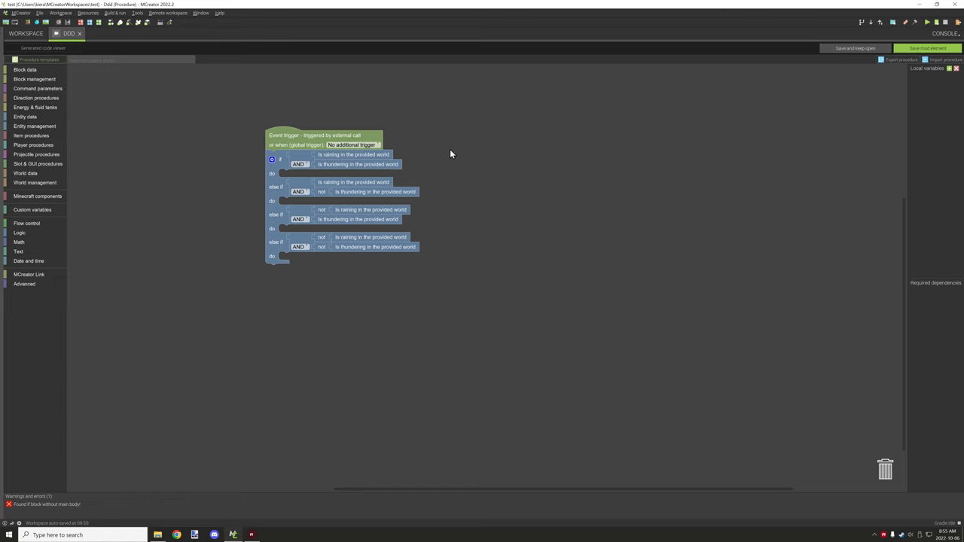
pyautogui.moveTo(473, 178)
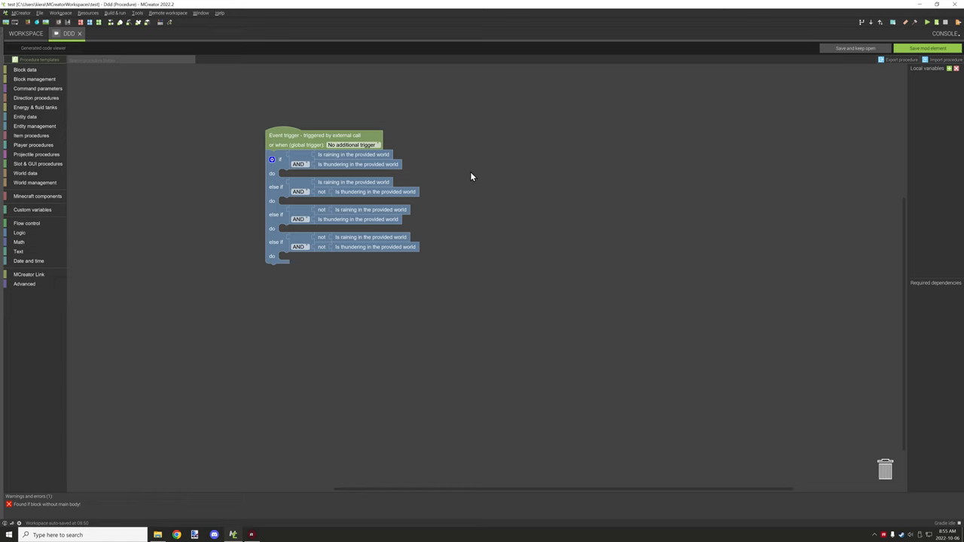
pyautogui.moveTo(461, 173)
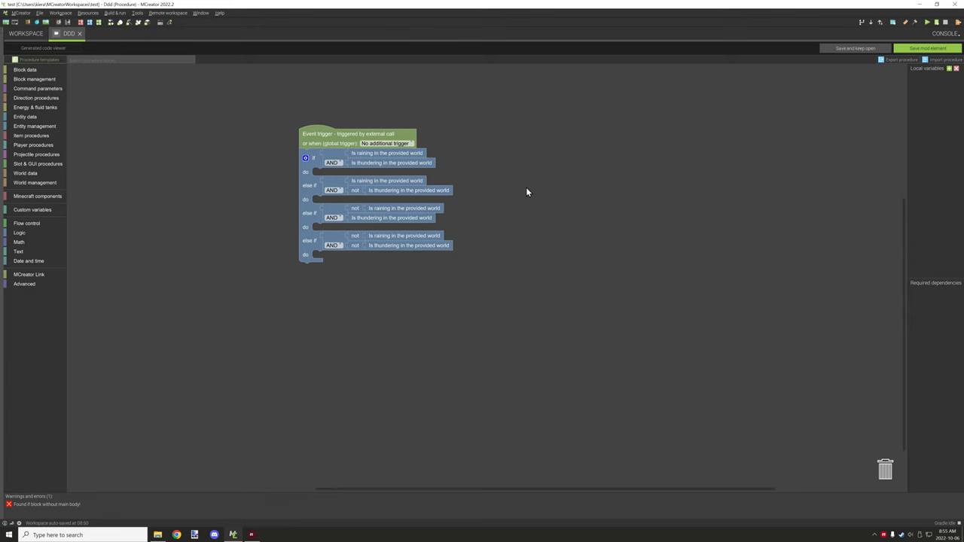
pyautogui.moveTo(516, 199)
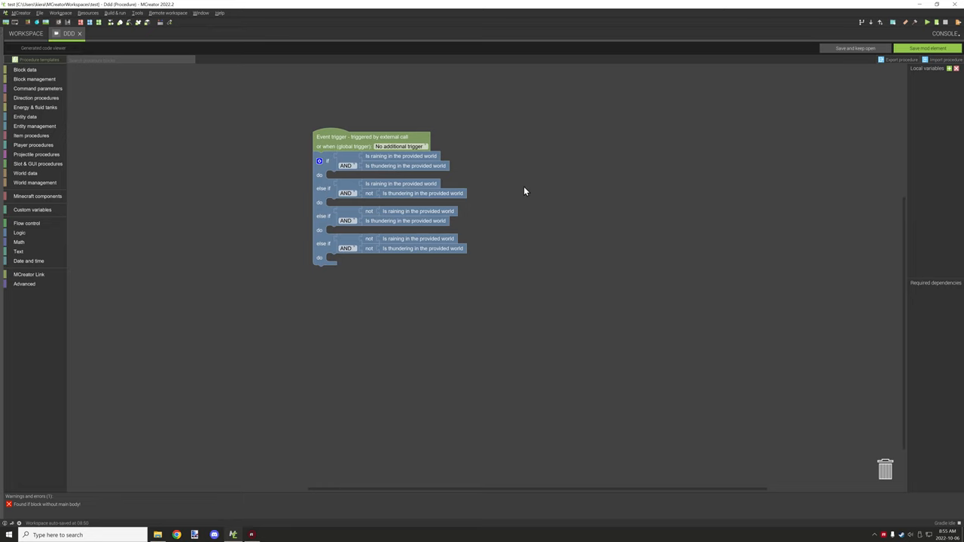
pyautogui.moveTo(529, 190)
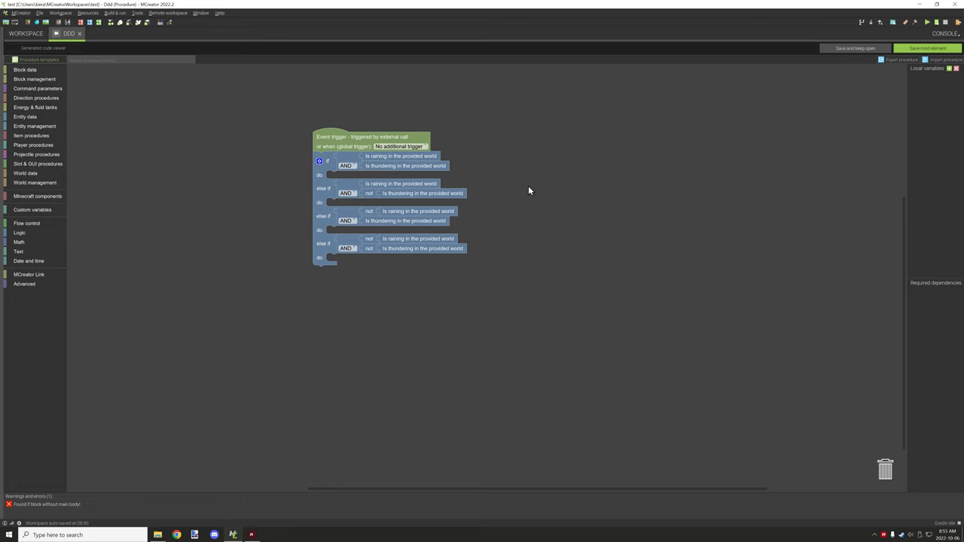